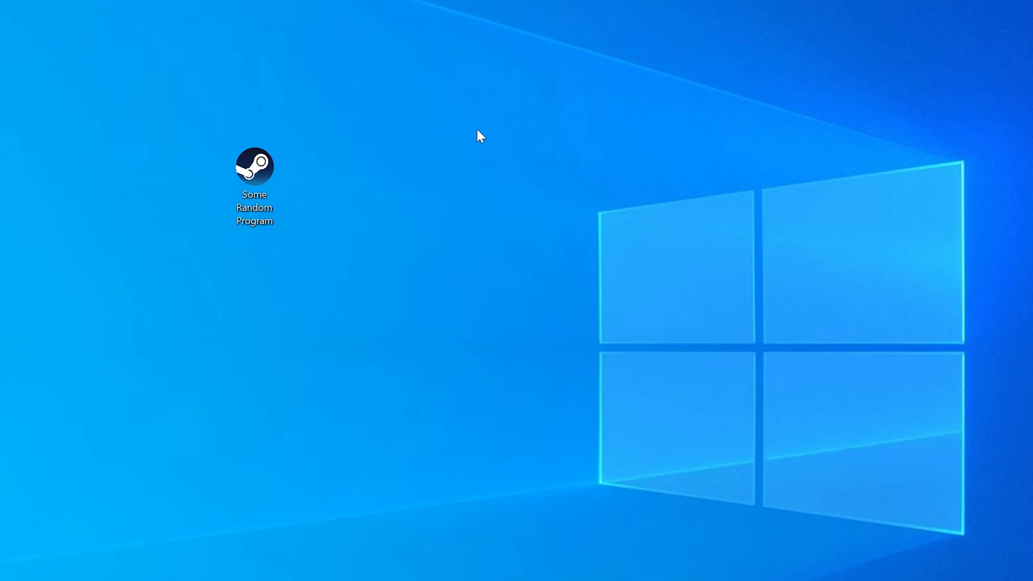
Step: Reproduce the missing mfc100.dll error and check the Windows bitness in System details
{"action": "double_click", "coordinate": [254, 164]}
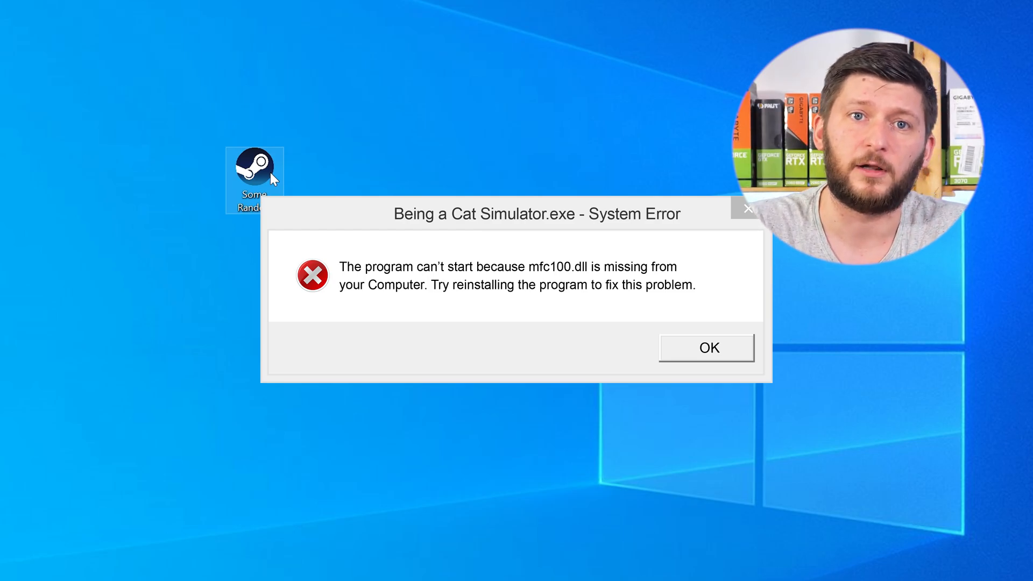
{"action": "left_click", "coordinate": [706, 347]}
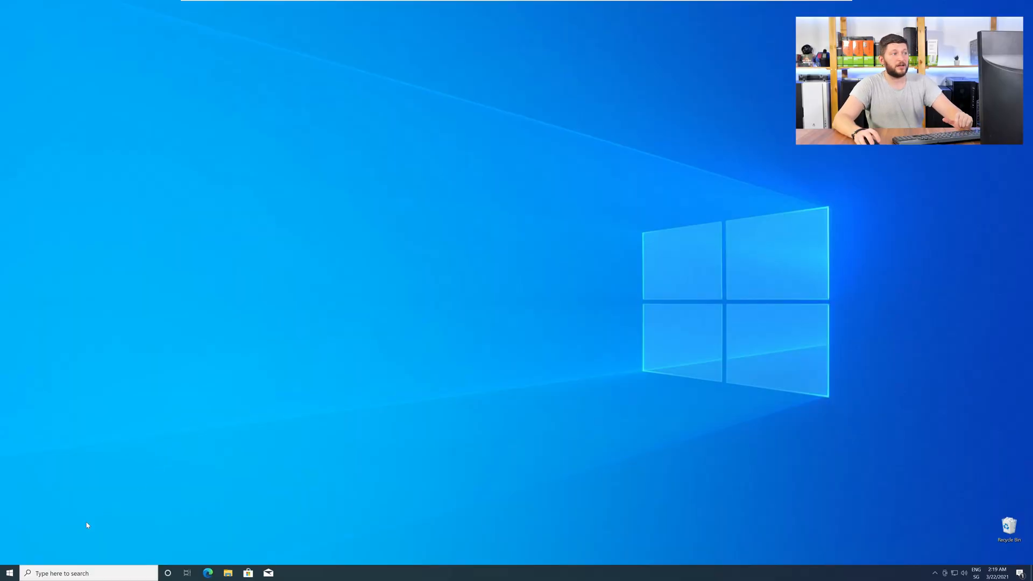
{"action": "right_click", "coordinate": [9, 573]}
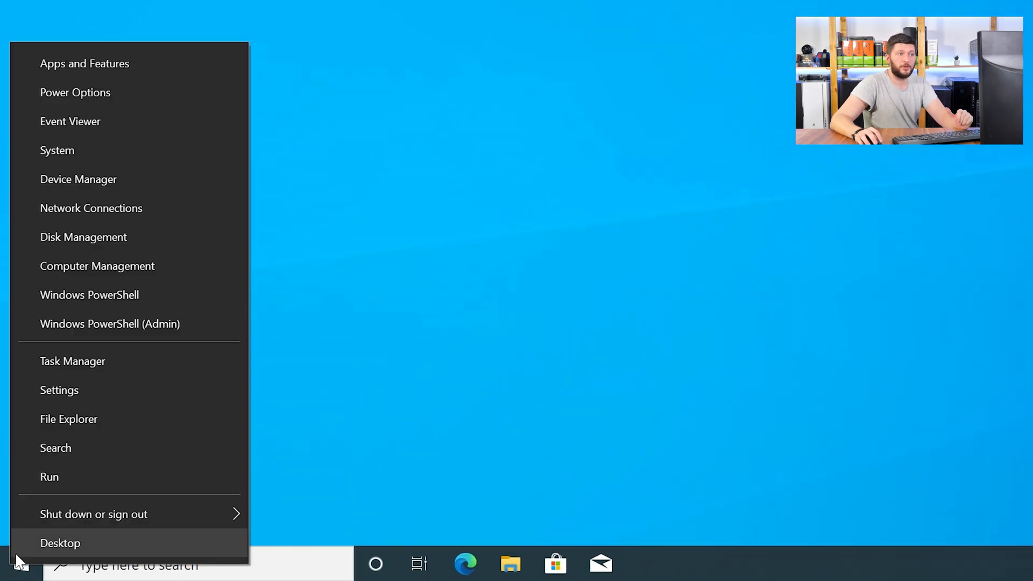
{"action": "mouse_move", "coordinate": [124, 151]}
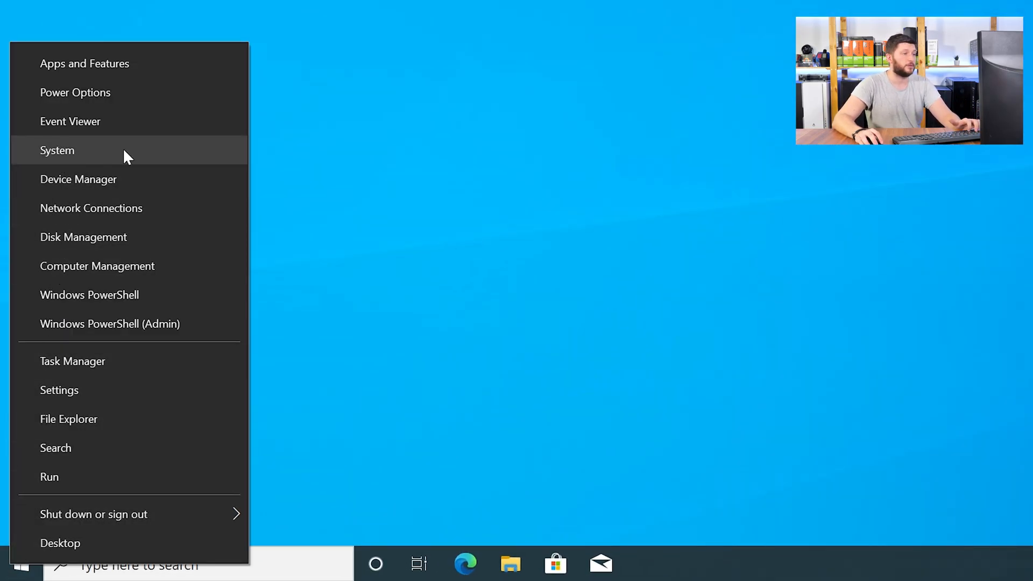
{"action": "left_click", "coordinate": [57, 151]}
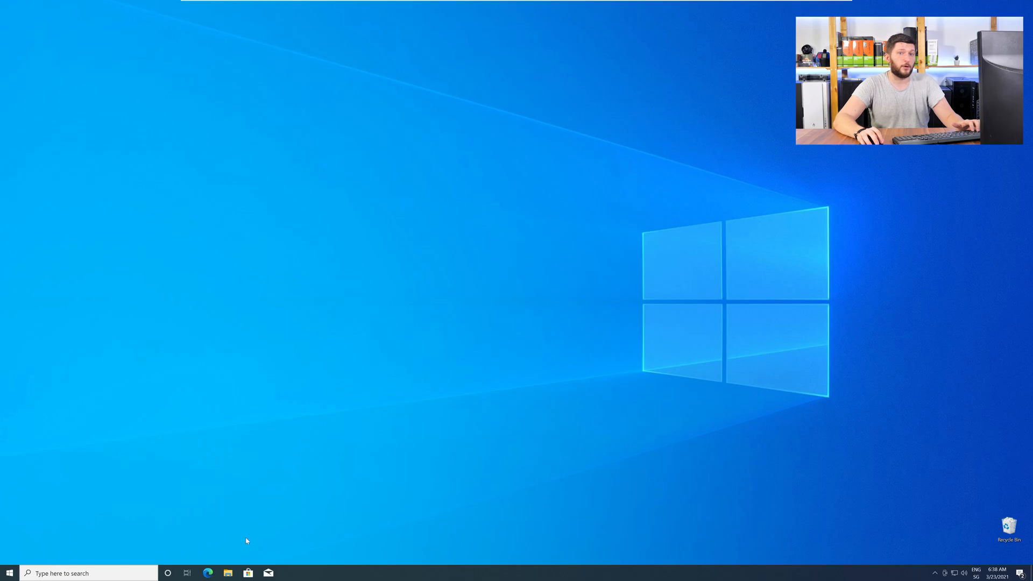
Step: Download the 64-bit and 32-bit mfc100.dll archives from the STS Tutorial page
{"action": "left_click", "coordinate": [207, 573]}
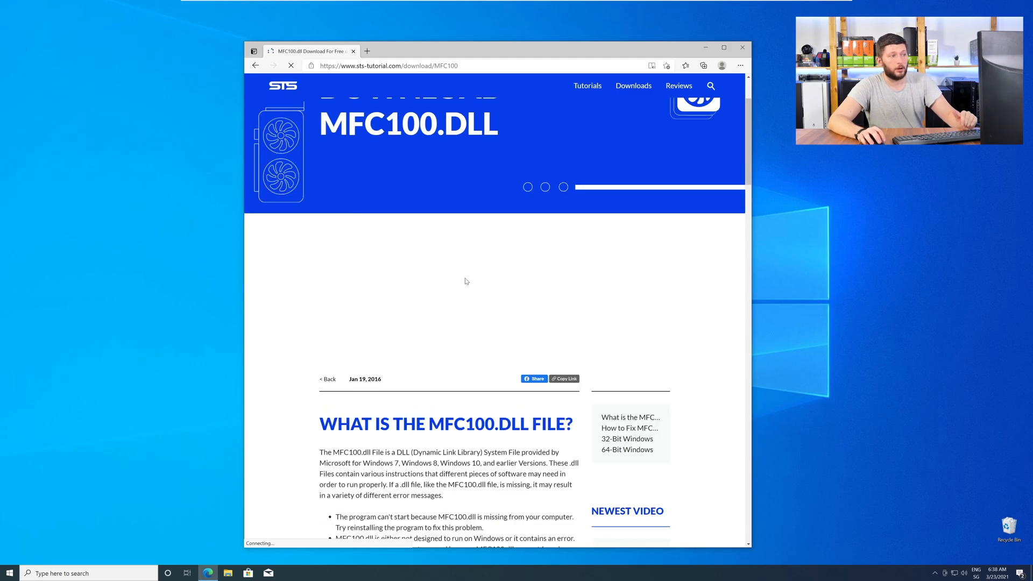
{"action": "scroll", "scroll_direction": "down", "scroll_amount": 3}
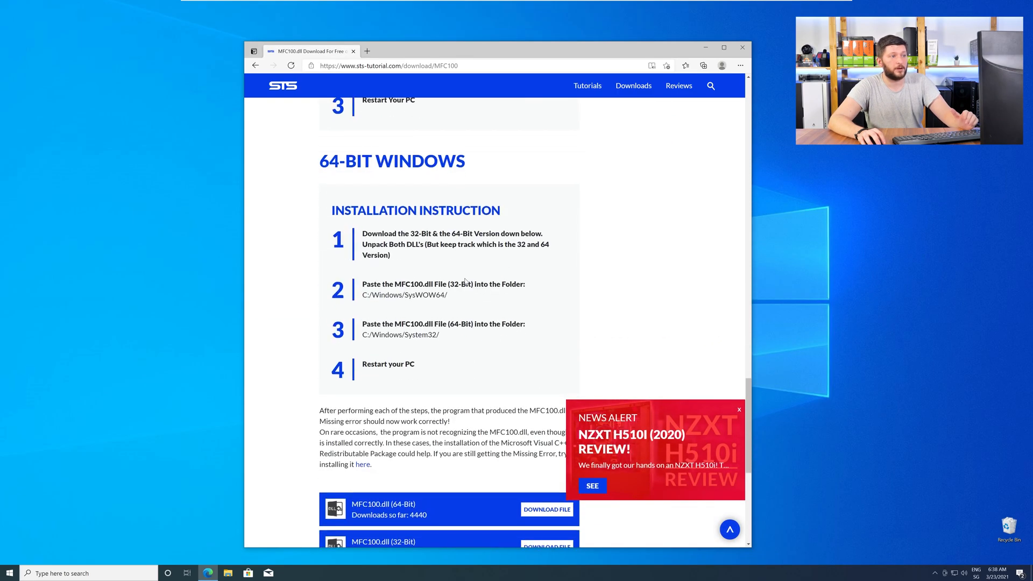
{"action": "left_click", "coordinate": [547, 222]}
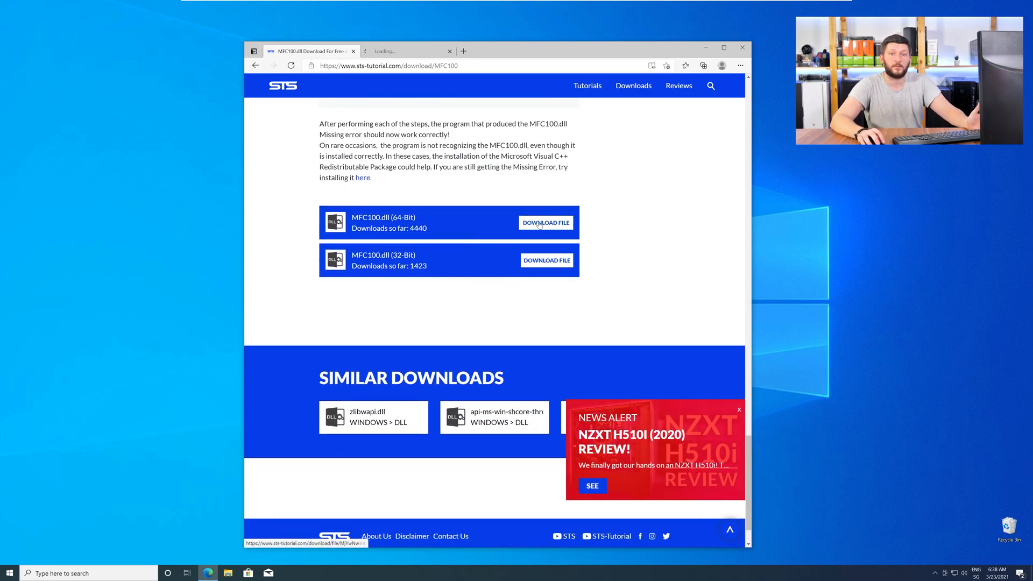
{"action": "left_click", "coordinate": [546, 221]}
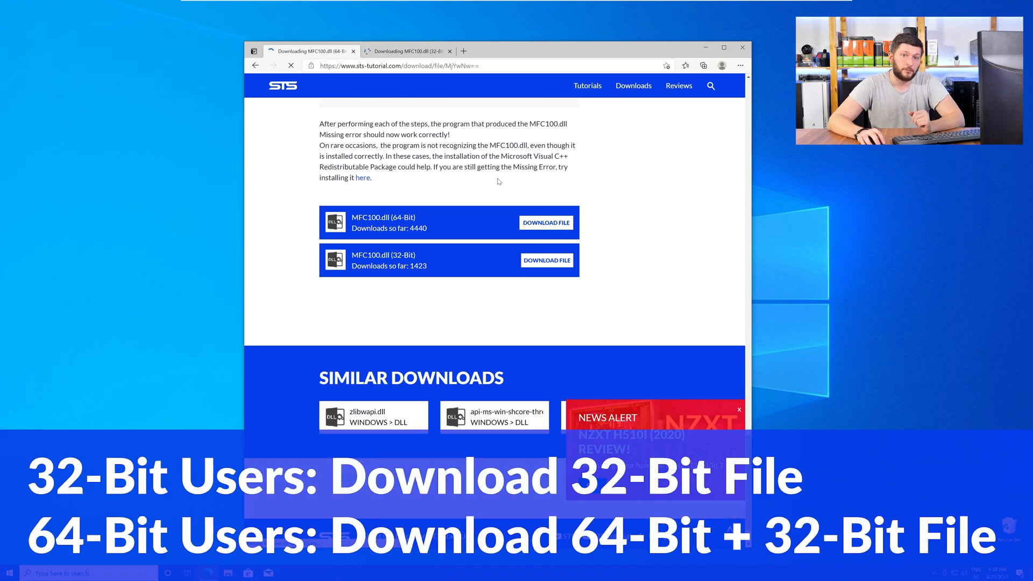
{"action": "left_click", "coordinate": [546, 222]}
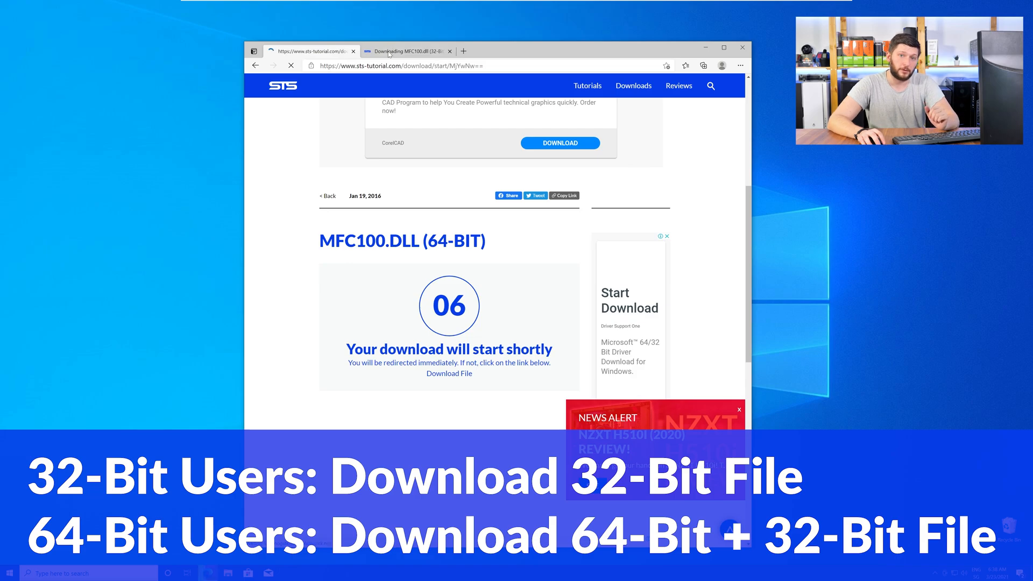
{"action": "scroll", "scroll_direction": "down", "scroll_amount": 3}
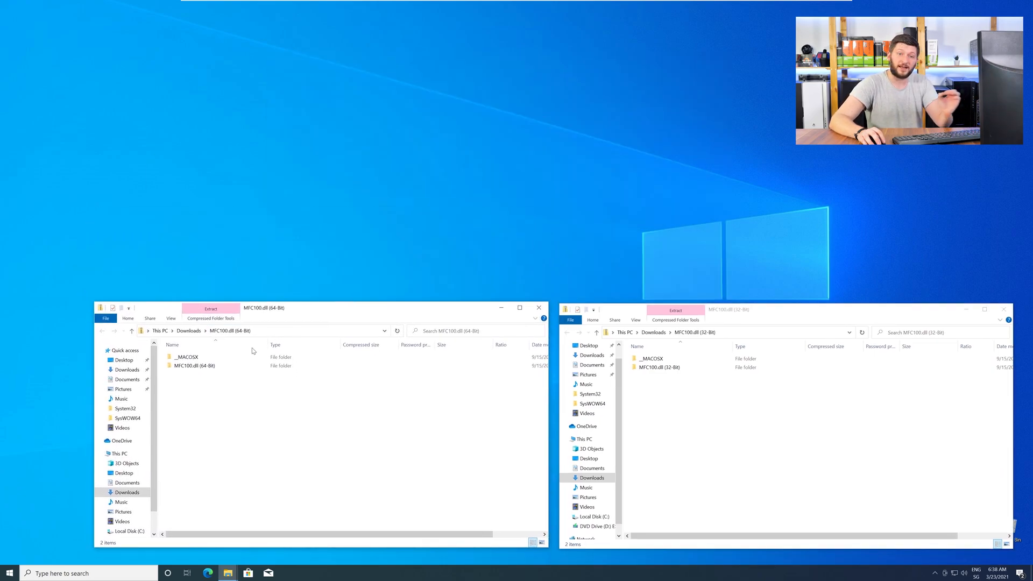
Step: Copy the extracted 64-bit mfc100.dll into C:/Windows/System32
{"action": "double_click", "coordinate": [192, 365]}
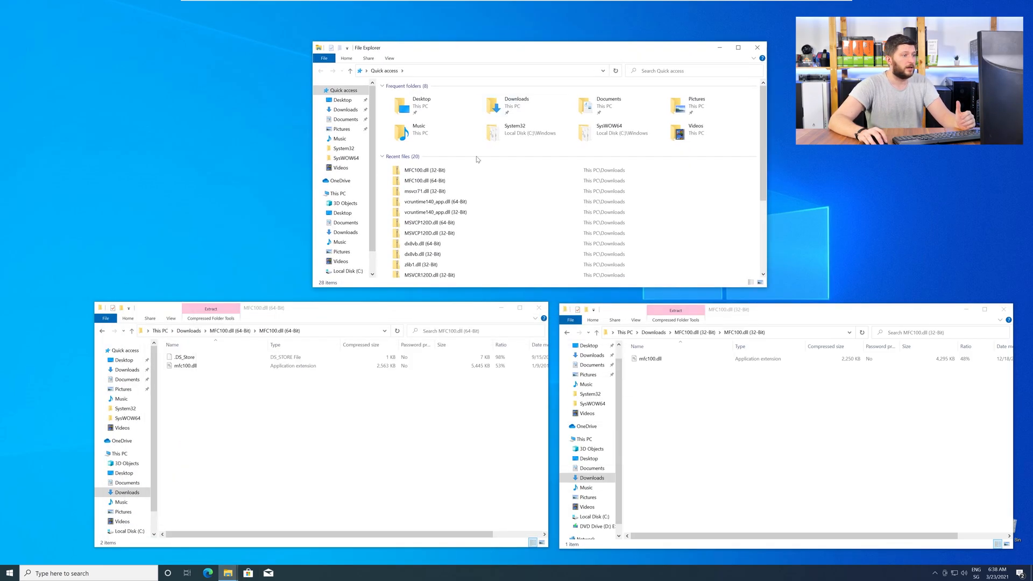
{"action": "left_click", "coordinate": [335, 193]}
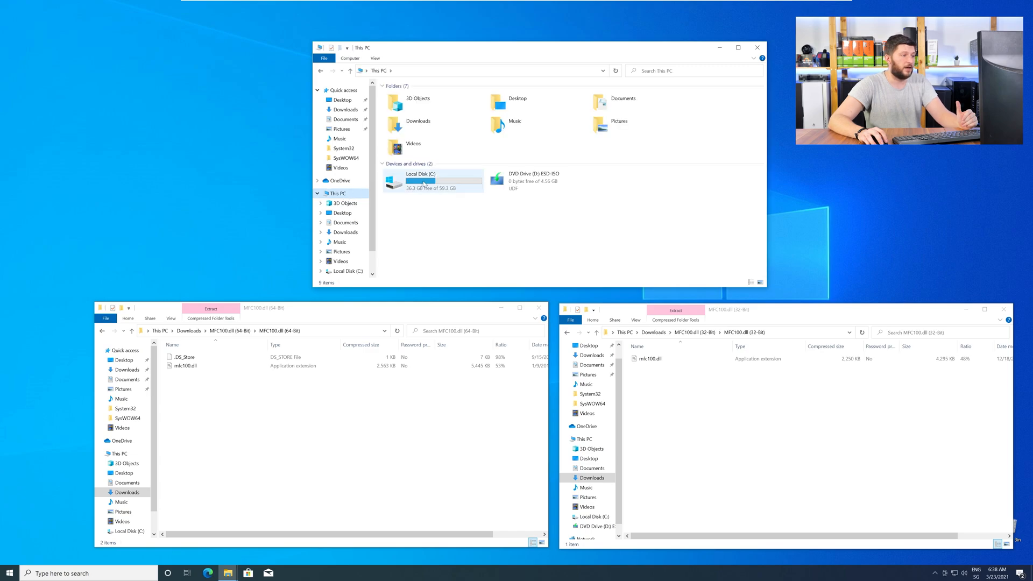
{"action": "double_click", "coordinate": [428, 181]}
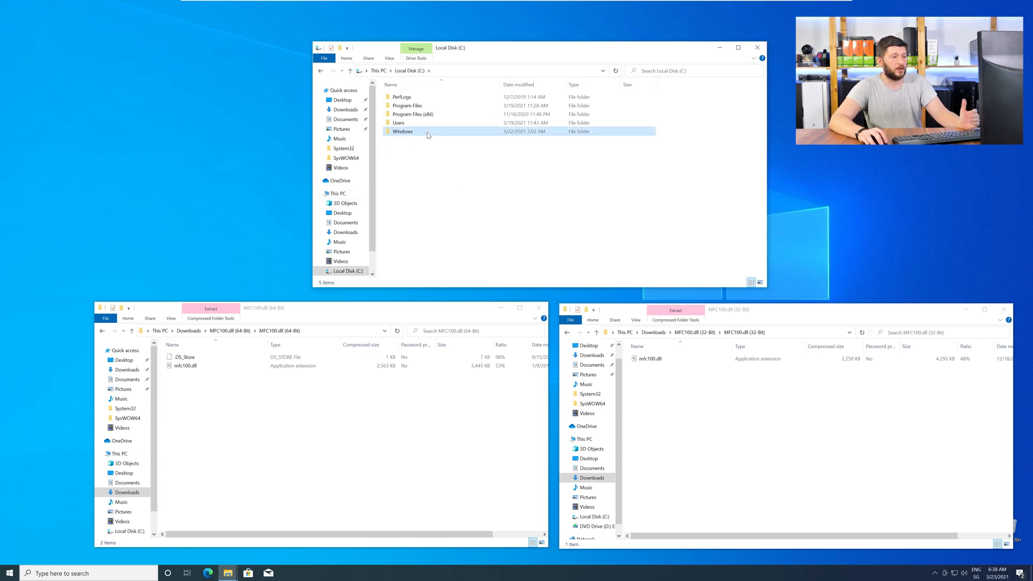
{"action": "double_click", "coordinate": [403, 131]}
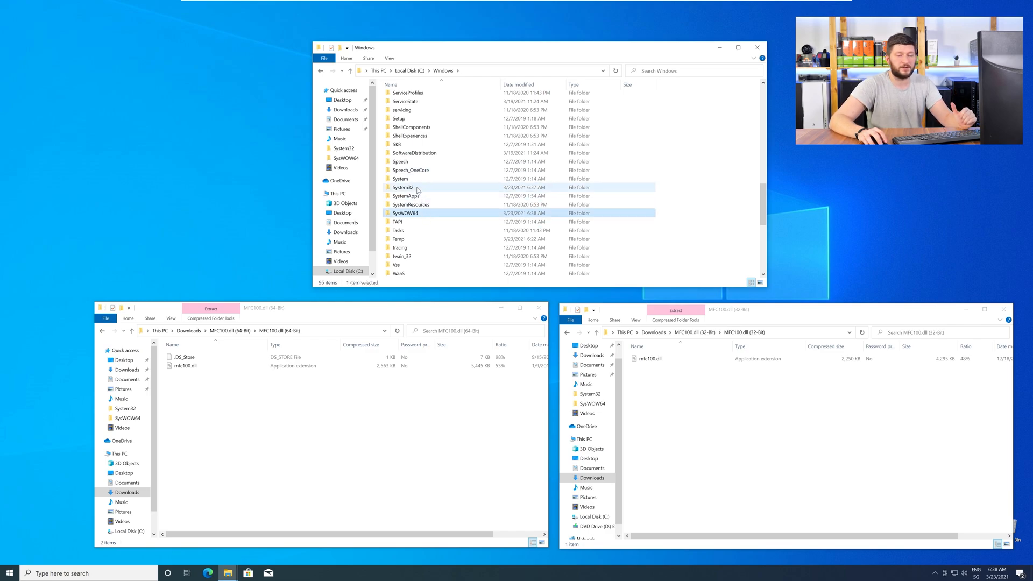
{"action": "left_click", "coordinate": [403, 188]}
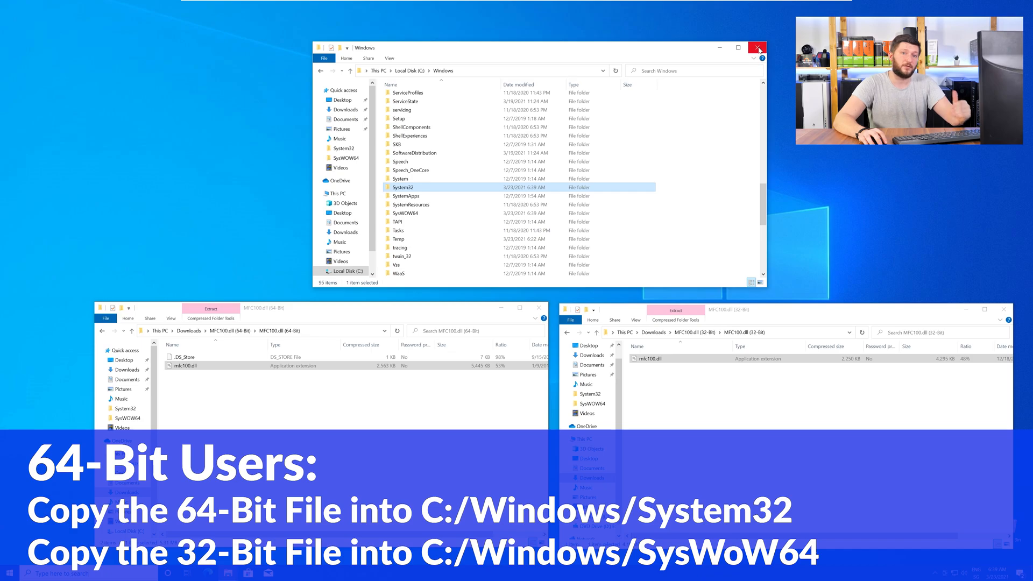
Step: Close the Windows folder and the 64-bit archive windows
{"action": "left_click", "coordinate": [758, 47]}
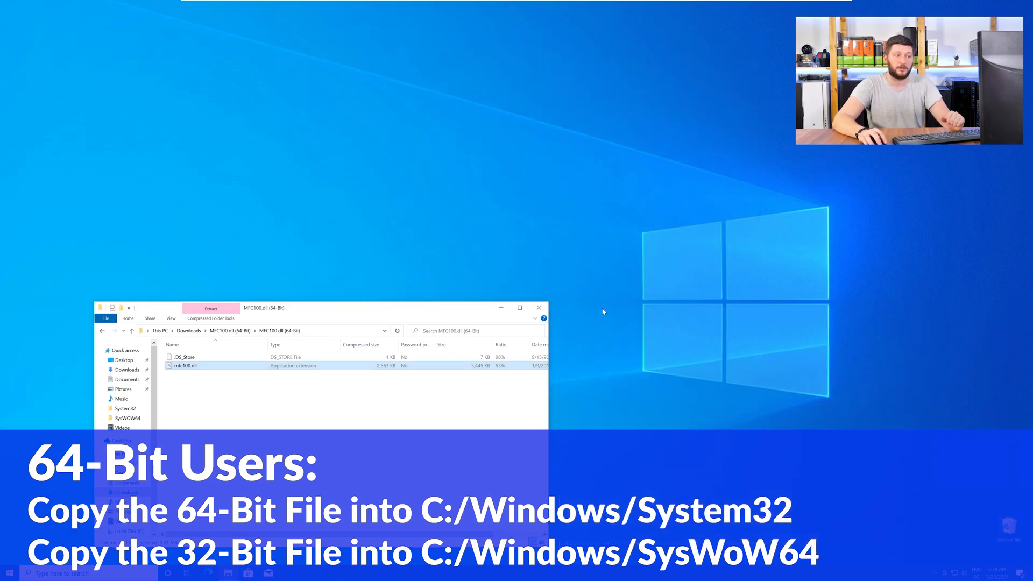
{"action": "left_click", "coordinate": [538, 308]}
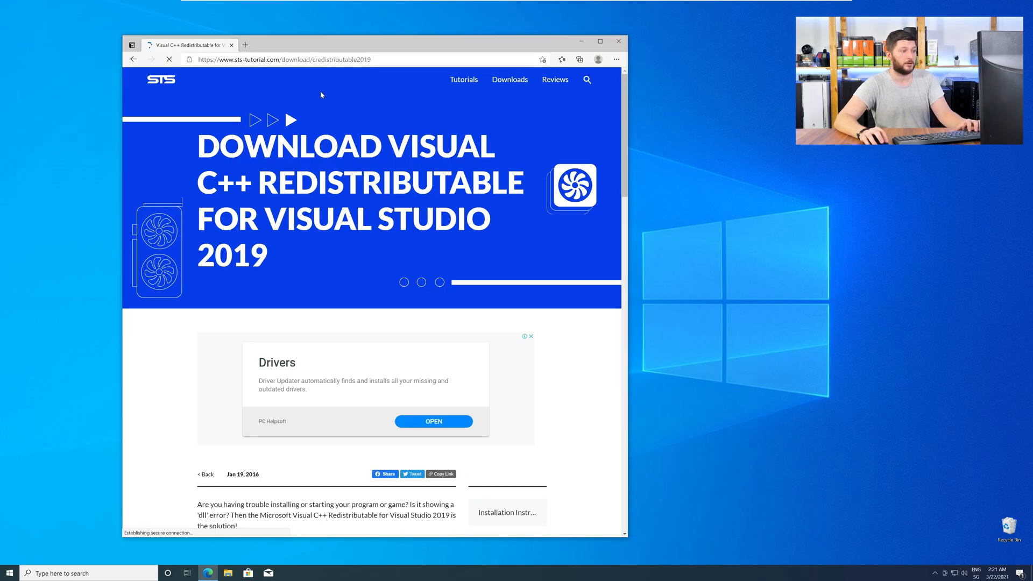
Step: Download vc_redist.x64.exe from the Visual C++ Redistributable page
{"action": "scroll", "scroll_direction": "down", "scroll_amount": 3}
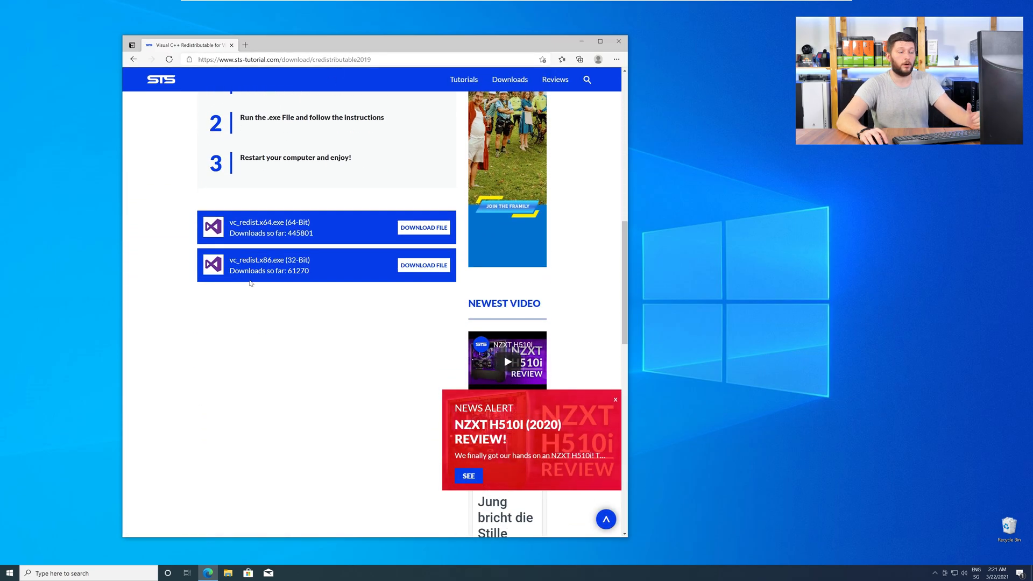
{"action": "mouse_move", "coordinate": [424, 264]}
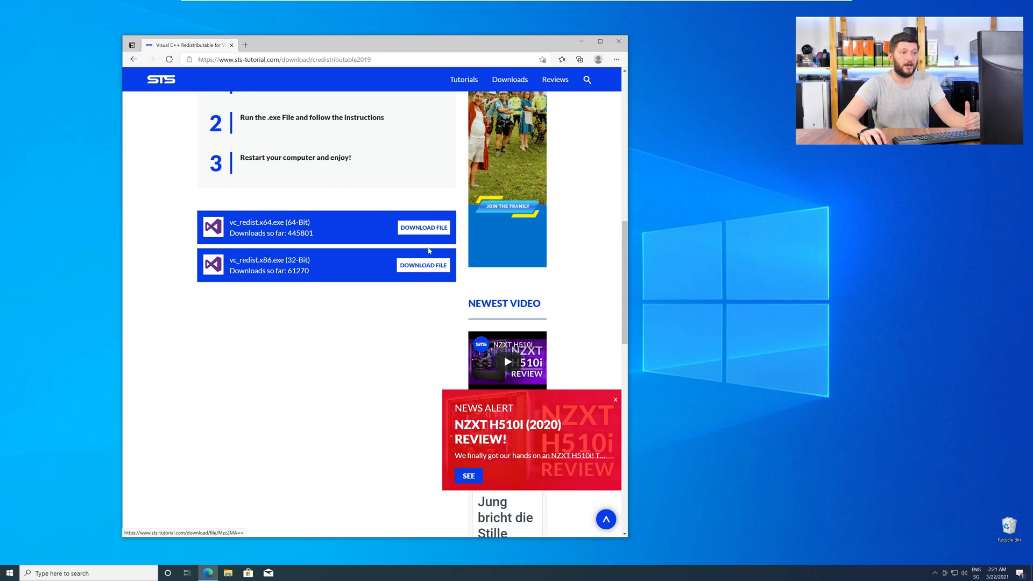
{"action": "left_click", "coordinate": [424, 227]}
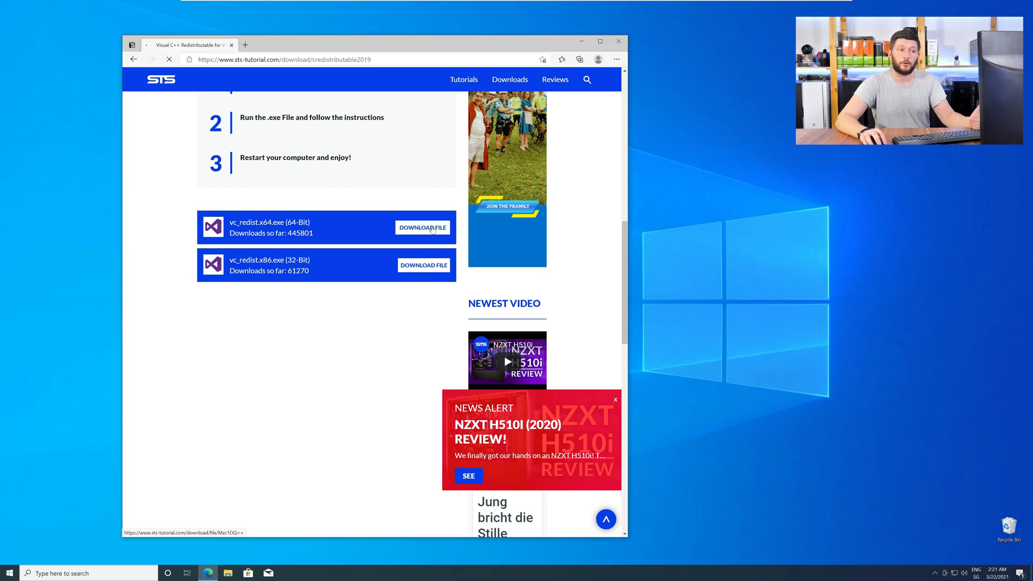
{"action": "left_click", "coordinate": [422, 227]}
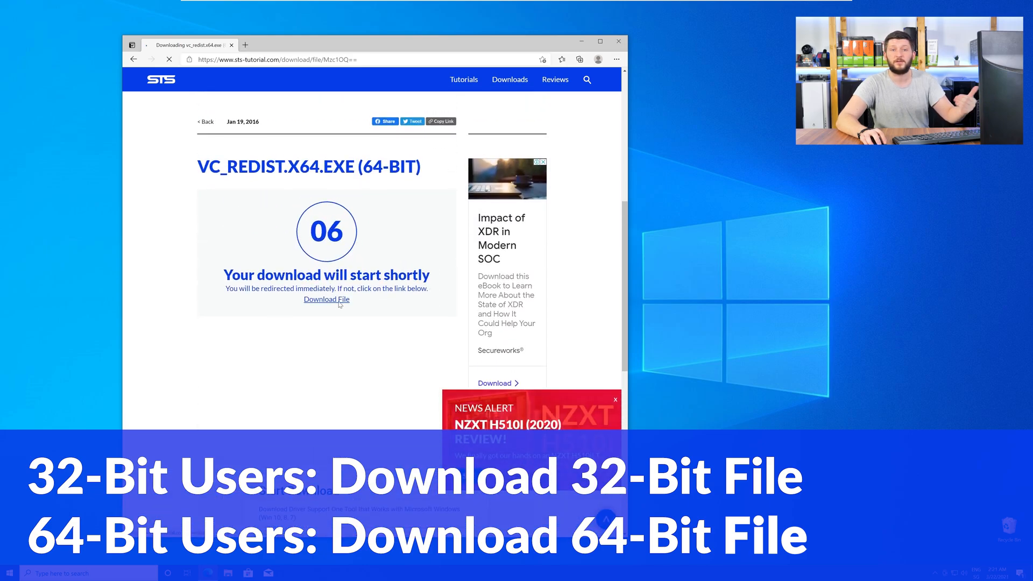
{"action": "left_click", "coordinate": [326, 299]}
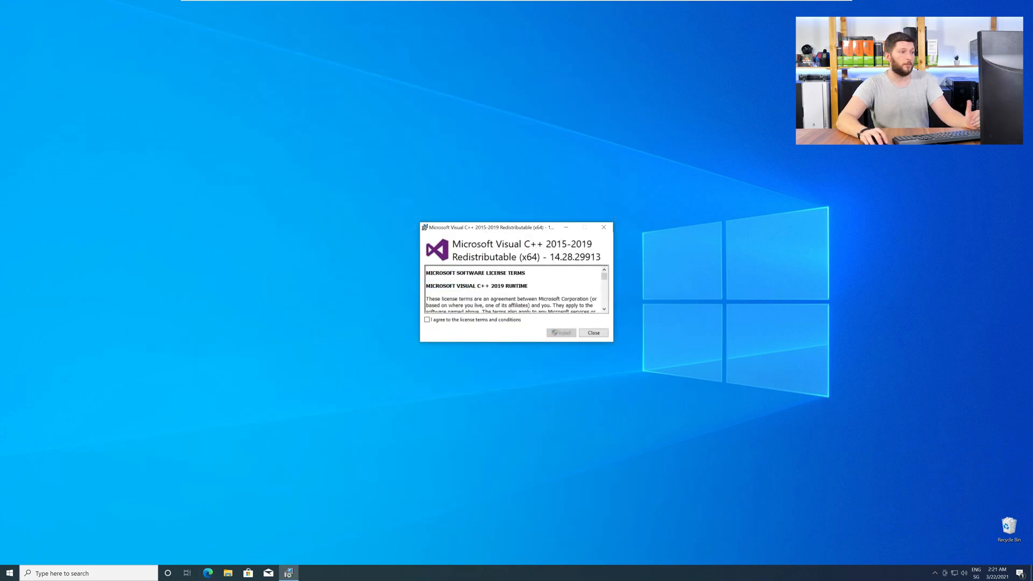
Step: Accept the license, install the x64 redistributable and close after Setup Successful
{"action": "left_click", "coordinate": [427, 320]}
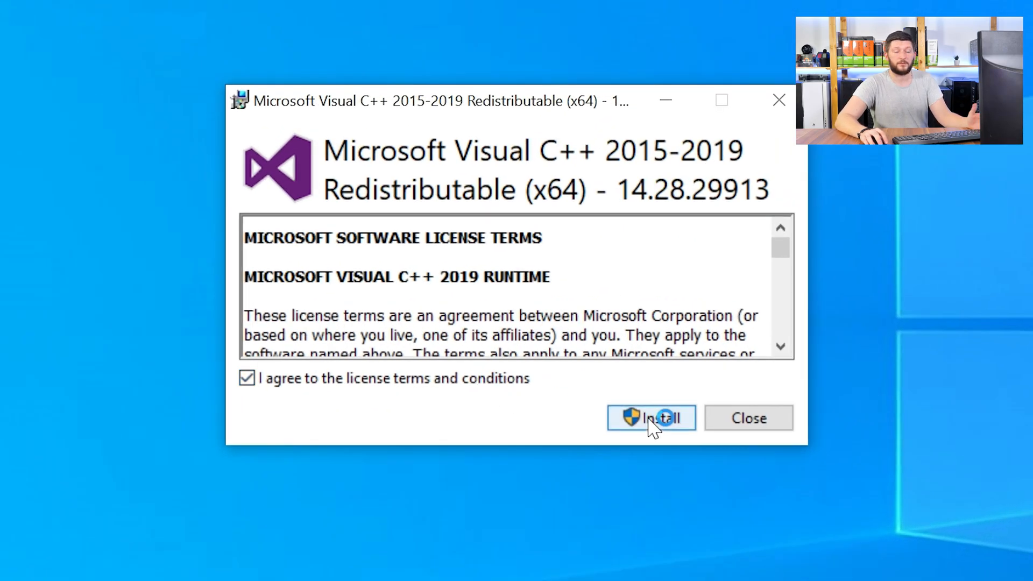
{"action": "left_click", "coordinate": [651, 417]}
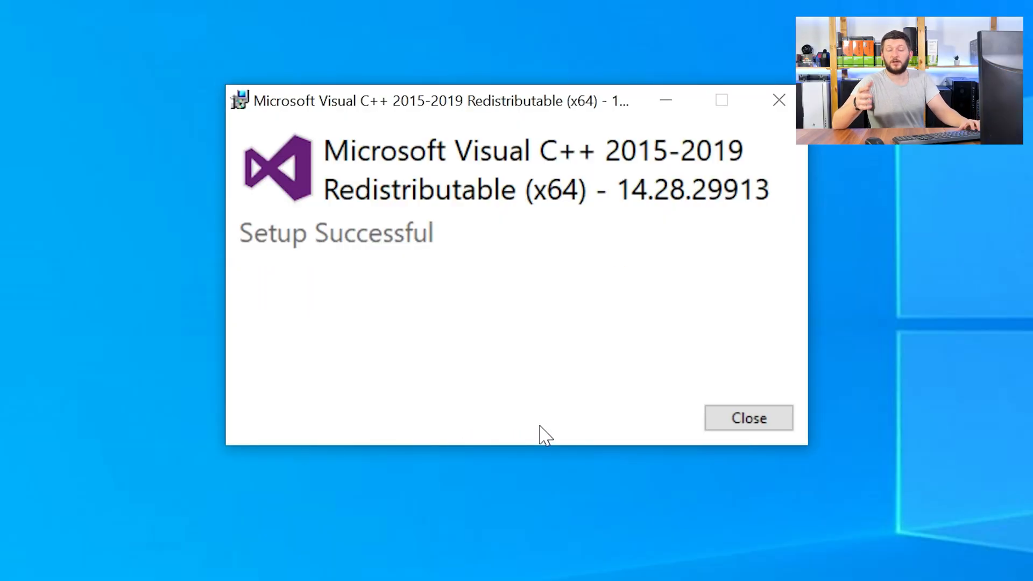
{"action": "left_click", "coordinate": [749, 417]}
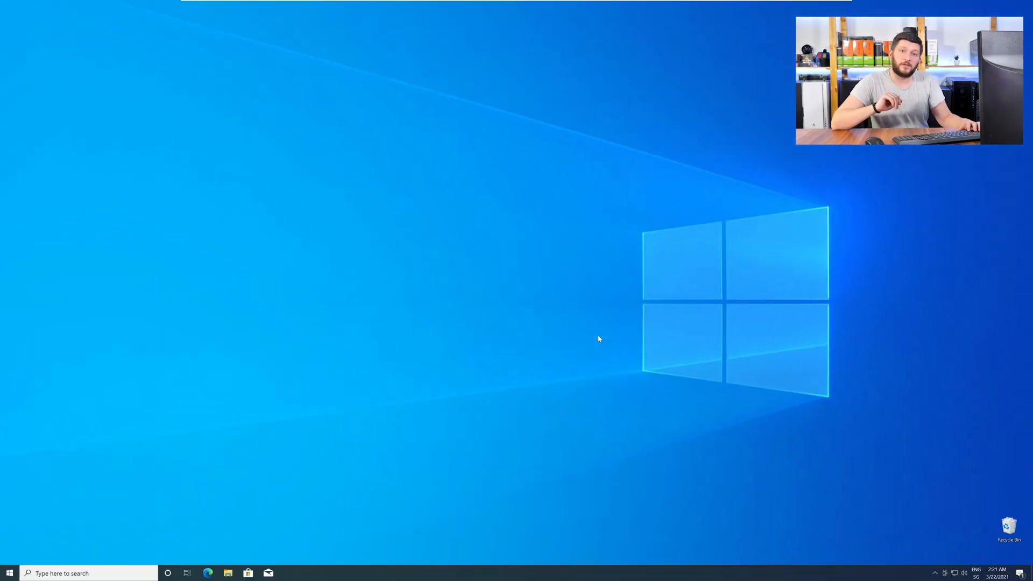